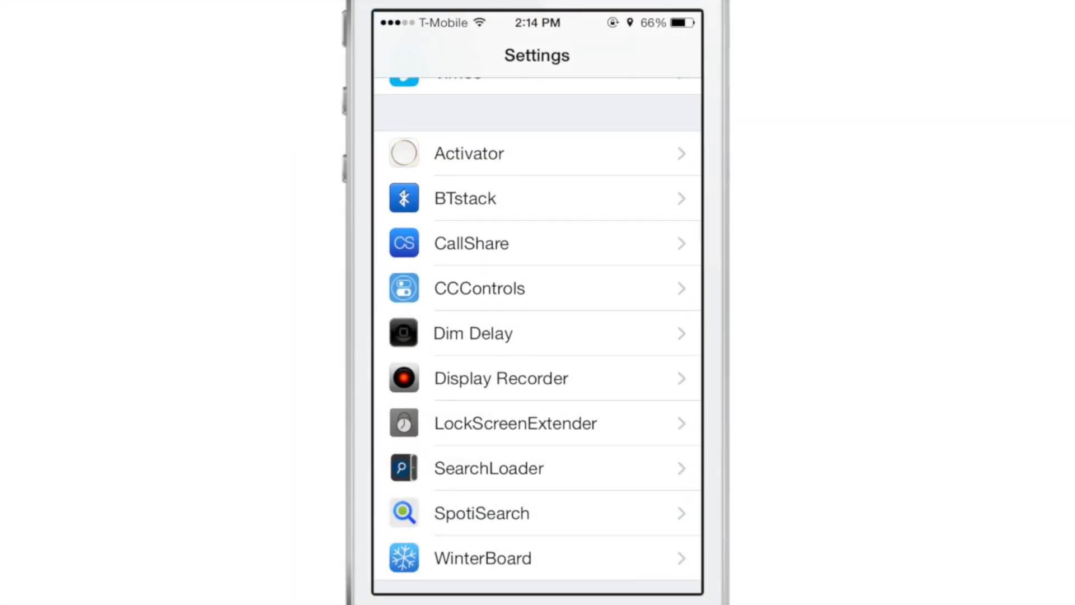
- Assign Gestr to Activator's Anywhere Double Tap event
click(491, 154)
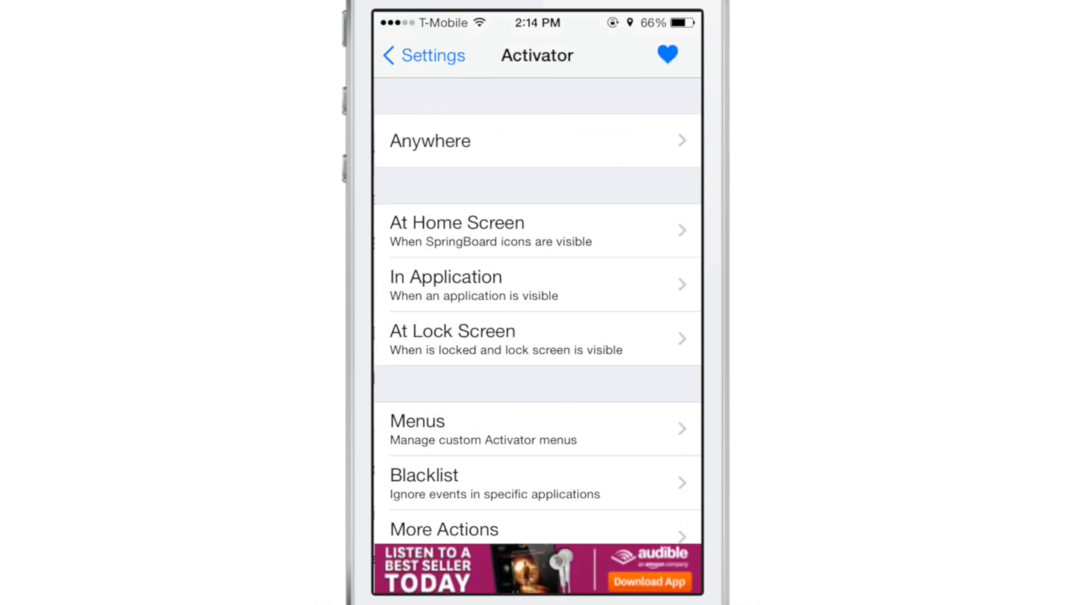
click(429, 141)
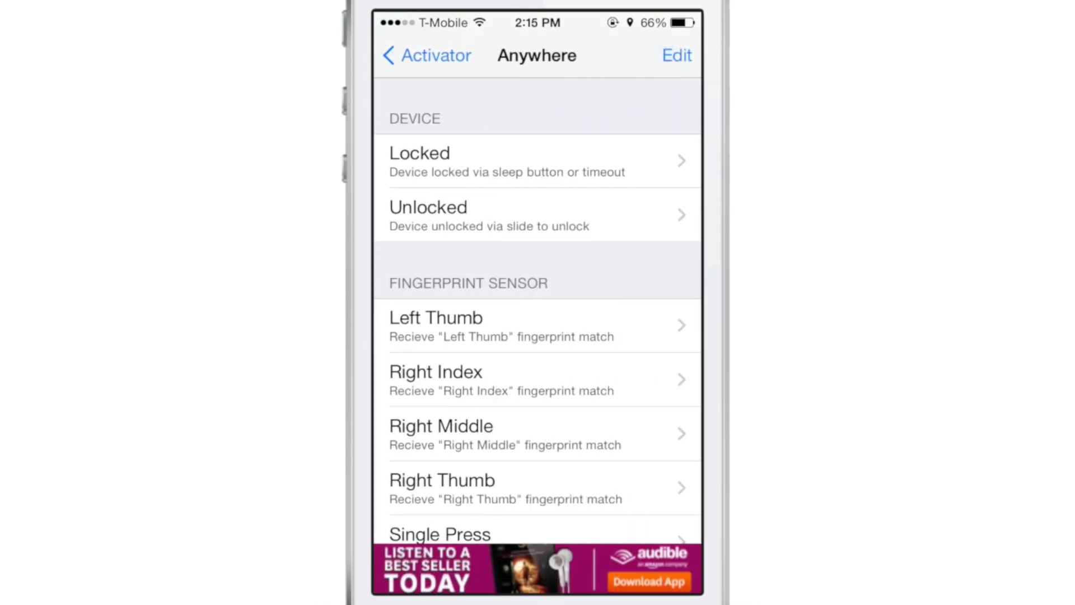
scroll(down, 3)
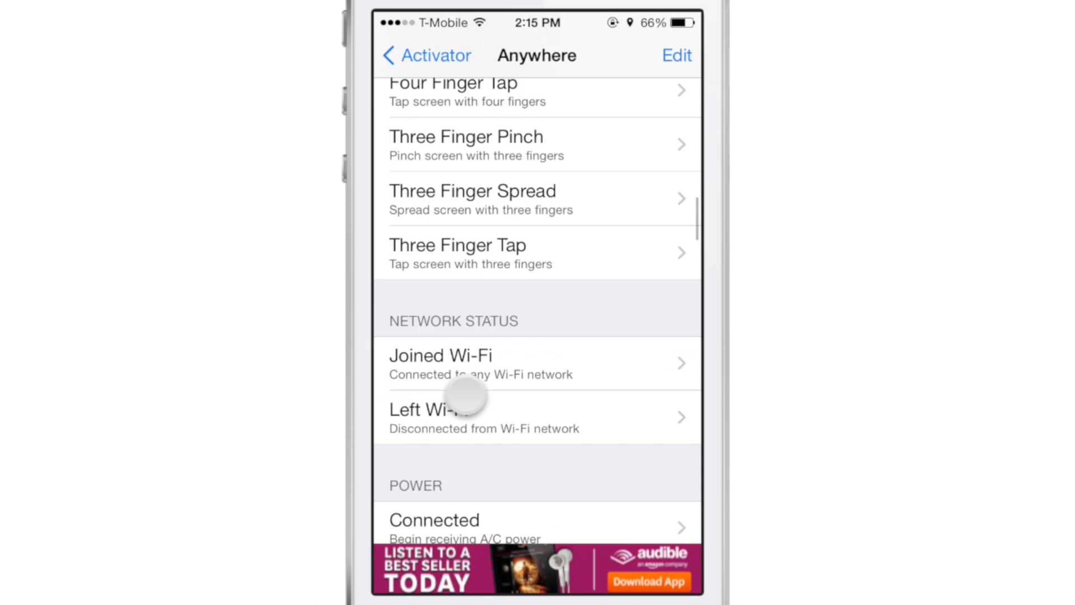
scroll(down, 3)
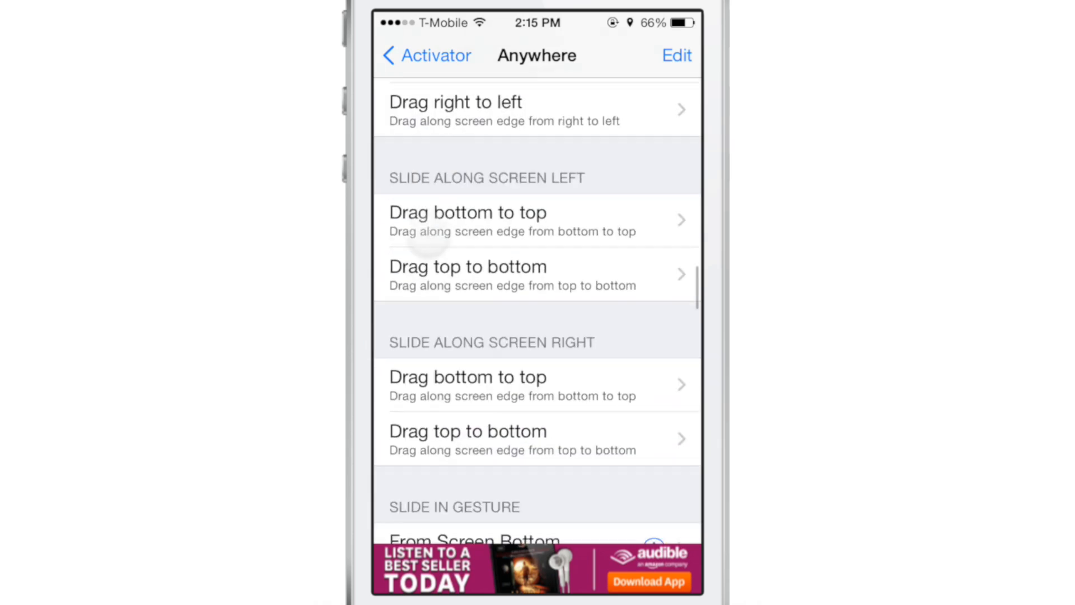
scroll(down, 3)
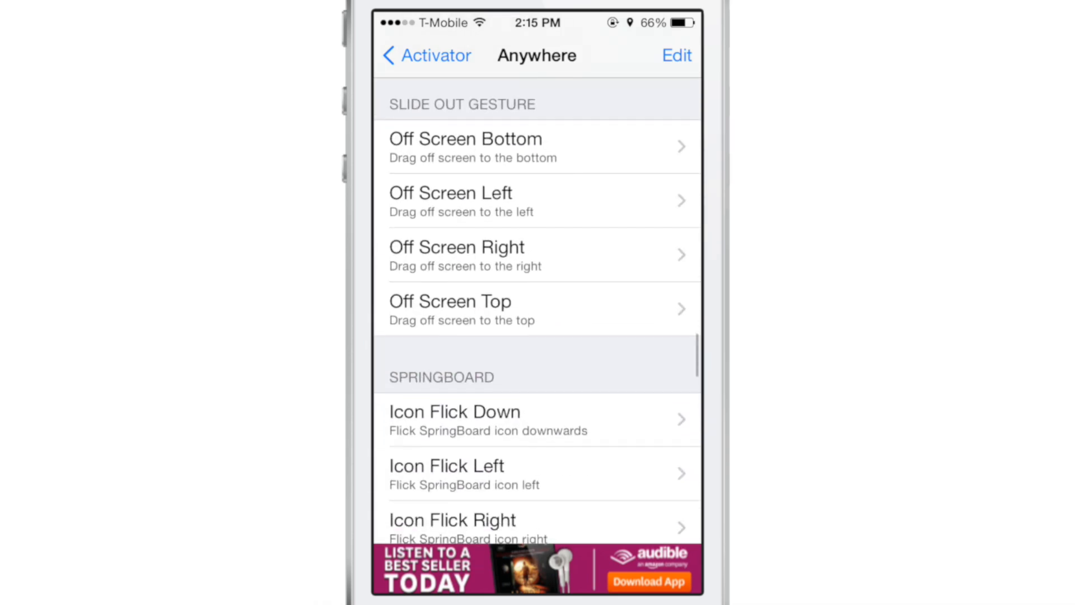
scroll(down, 3)
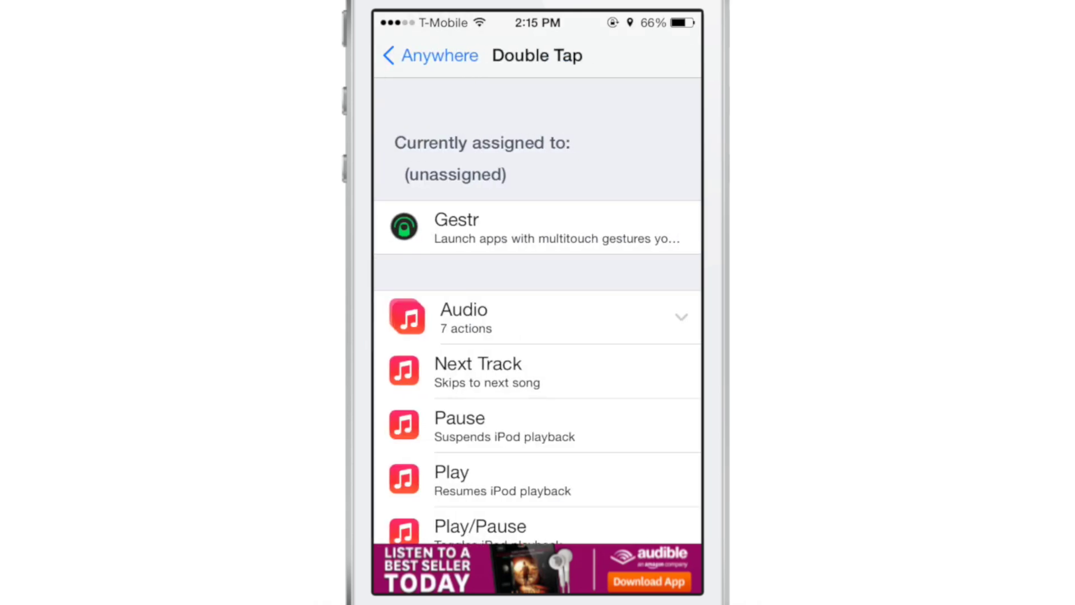
click(478, 226)
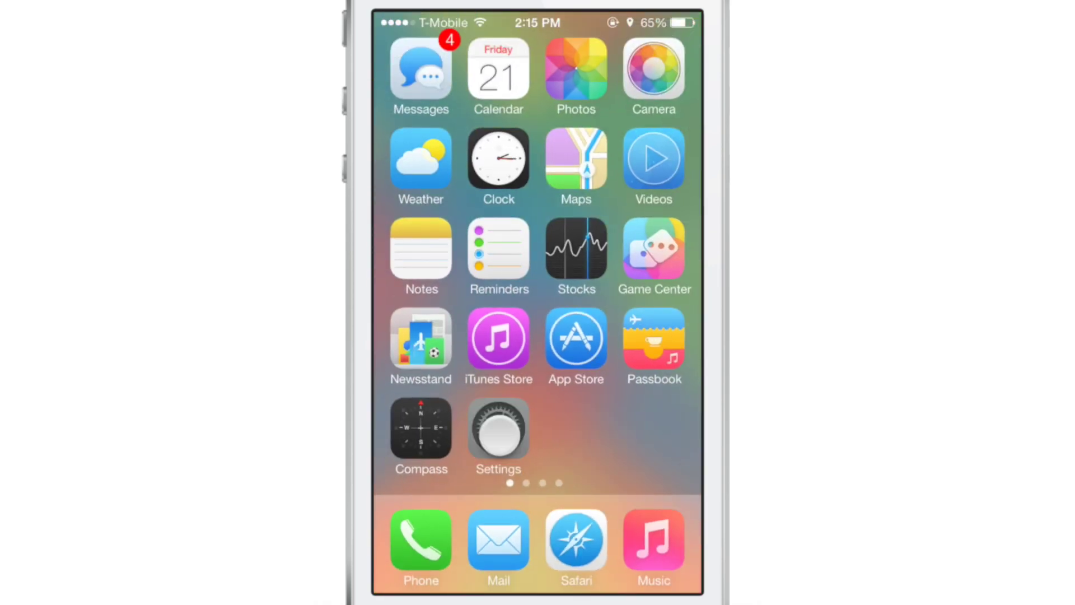
- From the Settings app, record a Gestr gesture for Settings and acknowledge the saved alert
click(498, 429)
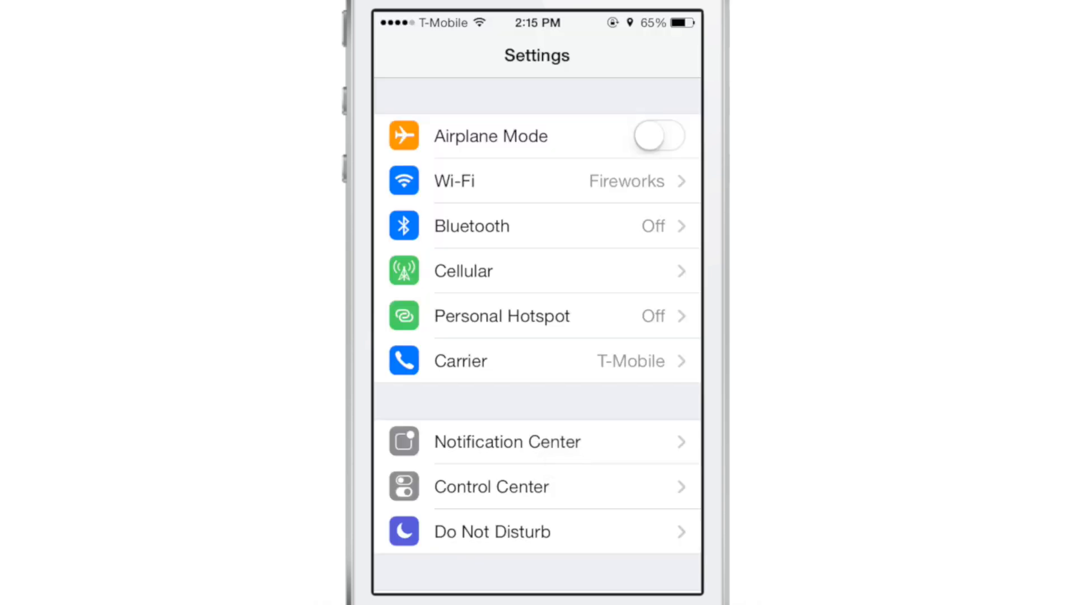
scroll(down, 3)
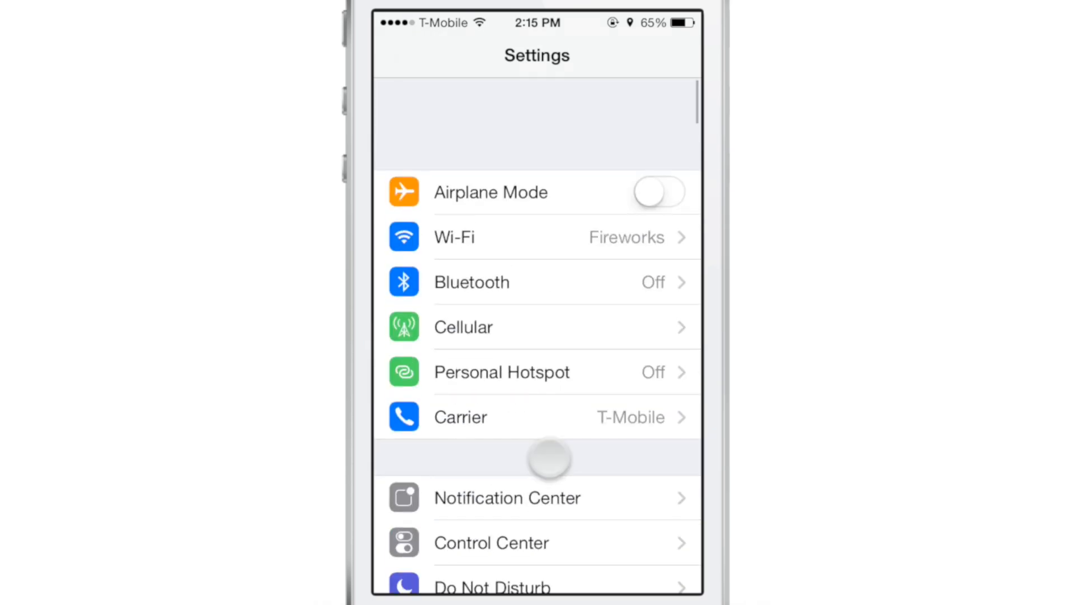
scroll(up, 3)
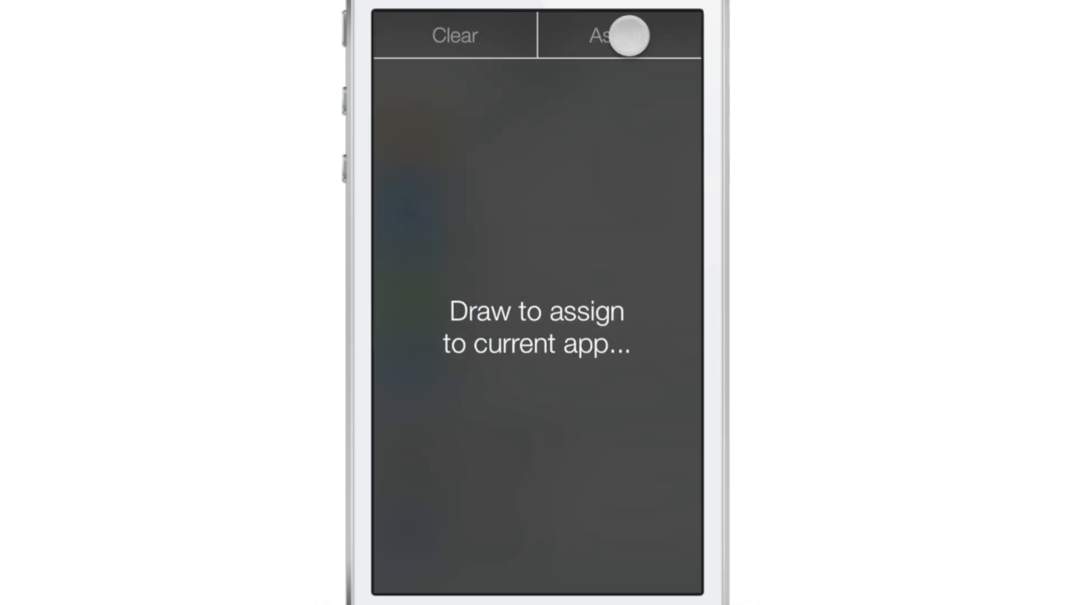
click(620, 34)
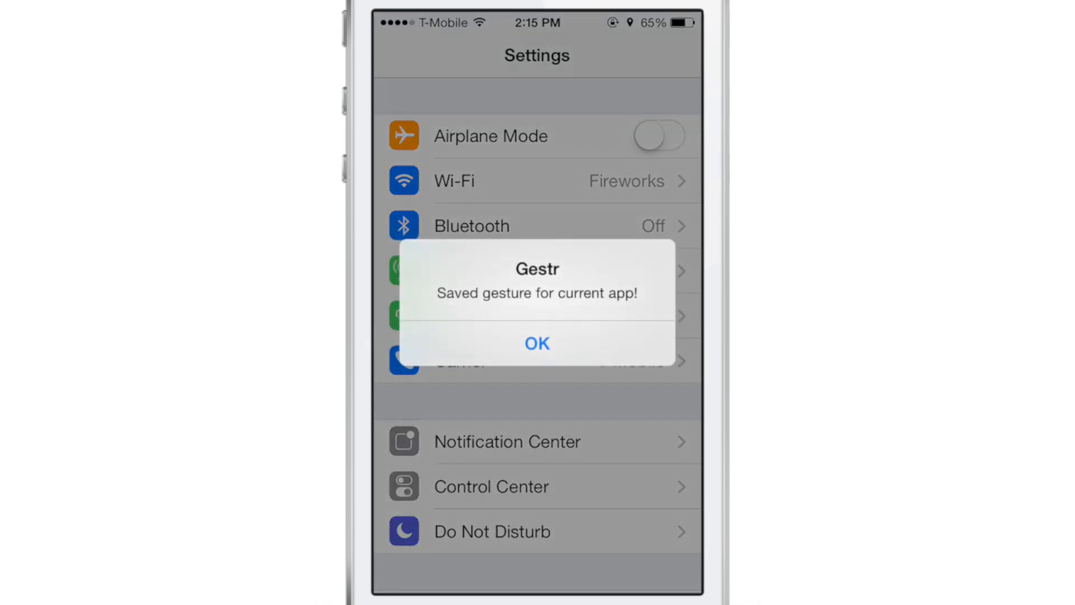
click(537, 343)
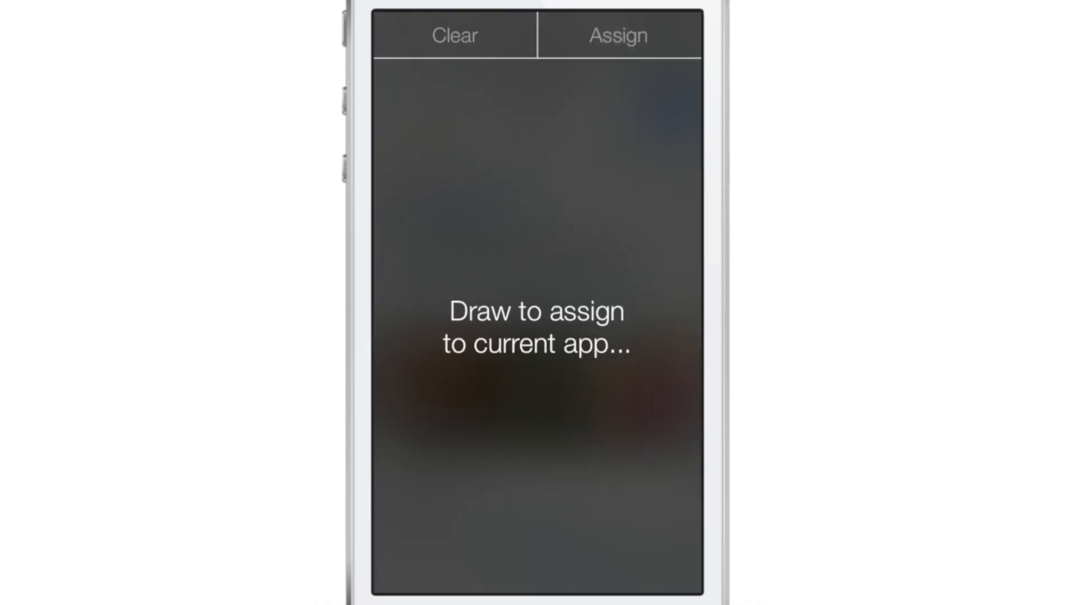
- Record a Gestr gesture for Safari, then draw the Settings gesture
click(617, 36)
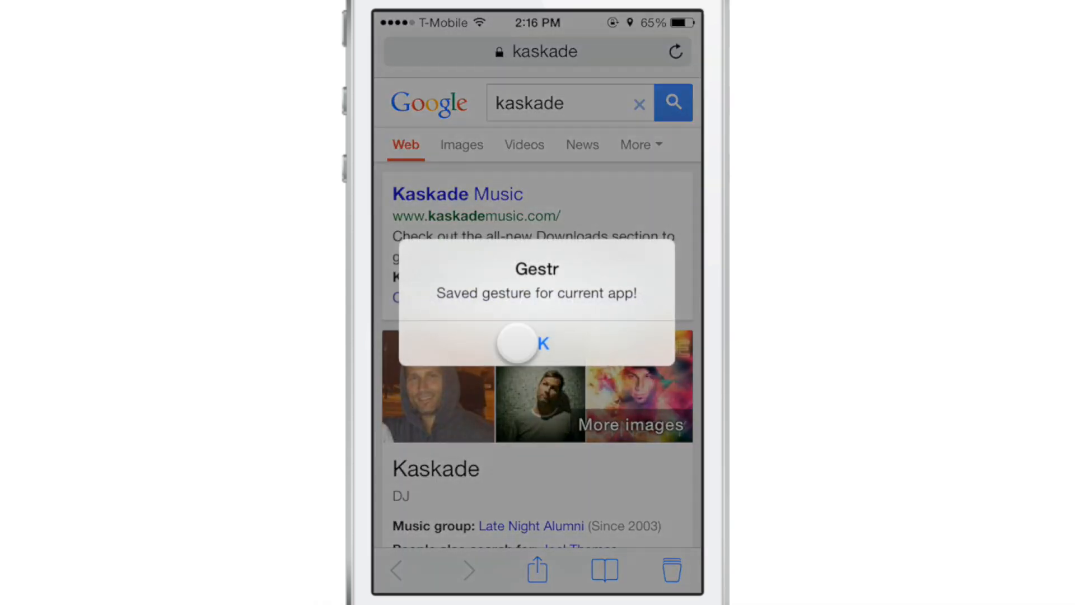
click(542, 343)
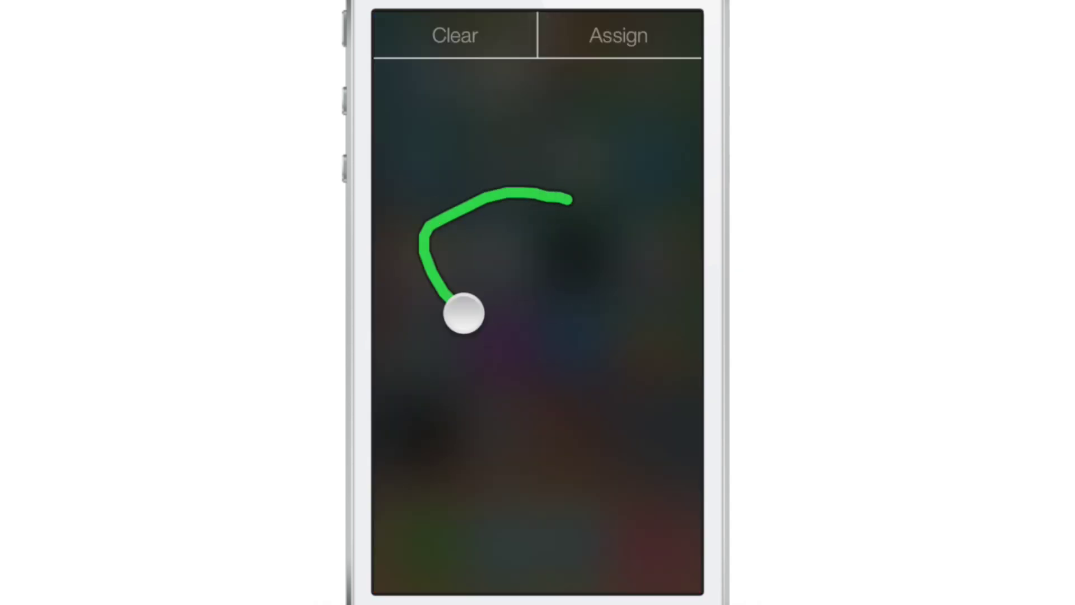
click(617, 35)
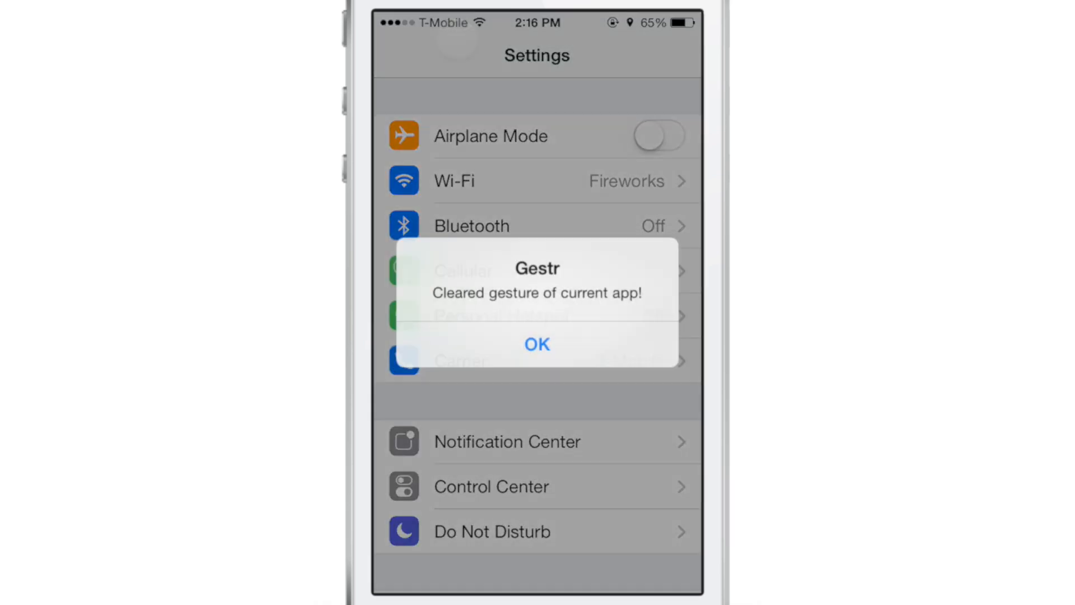
- Acknowledge Gestr's alert that the Settings gesture was cleared
click(537, 344)
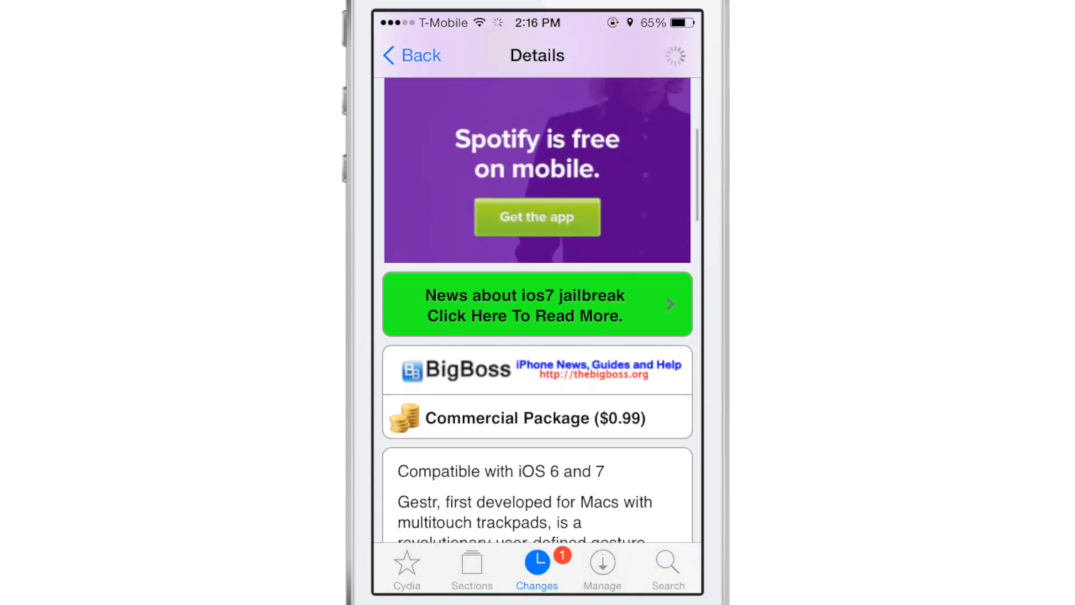
- Scroll through Gestr's Cydia description down to the Screenshots entry
scroll(down, 3)
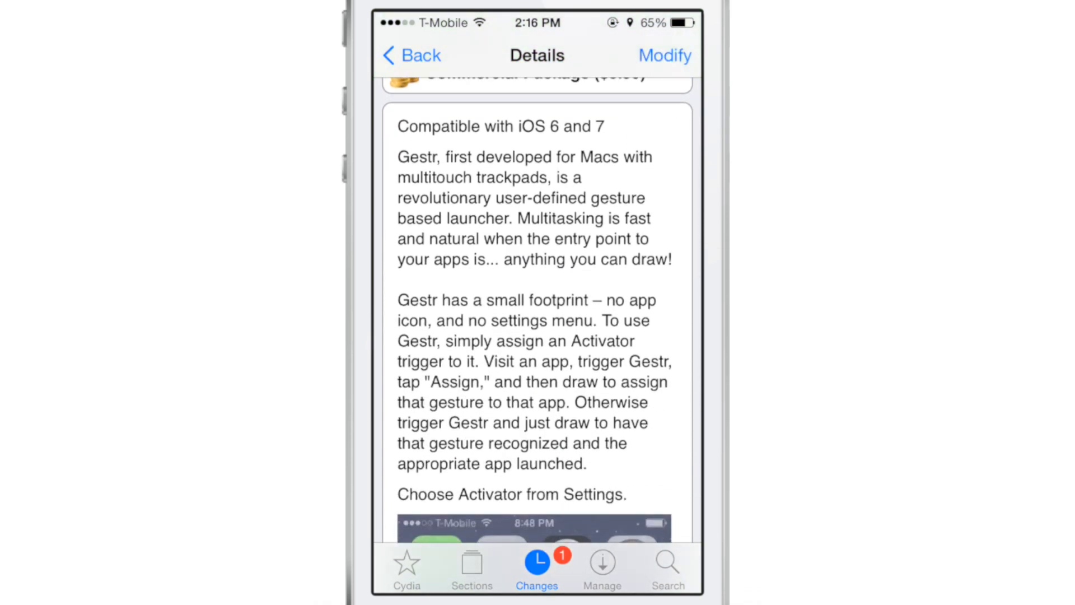
scroll(down, 3)
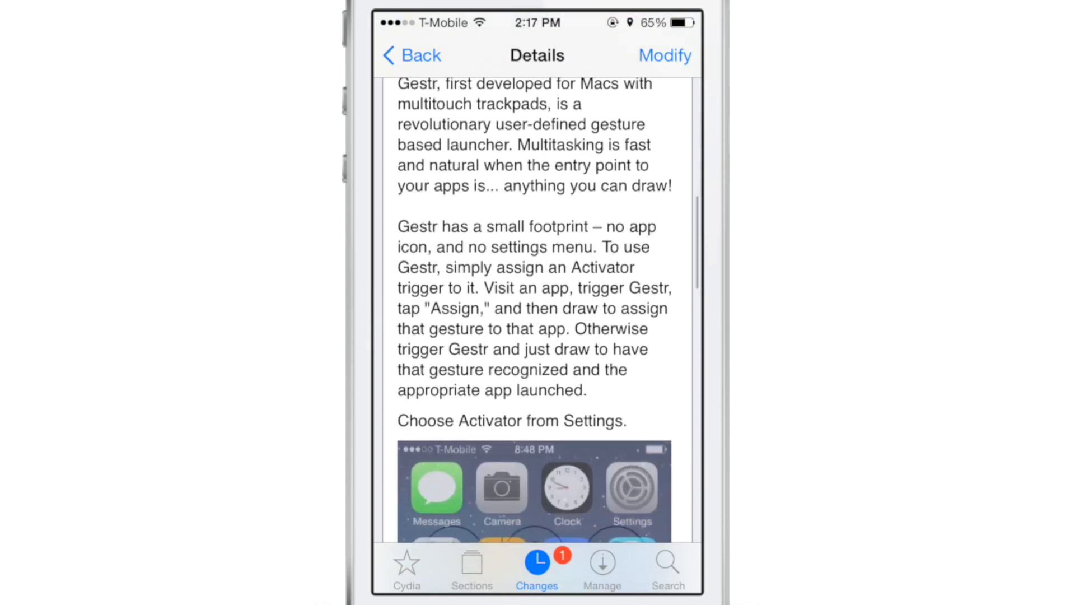
scroll(down, 3)
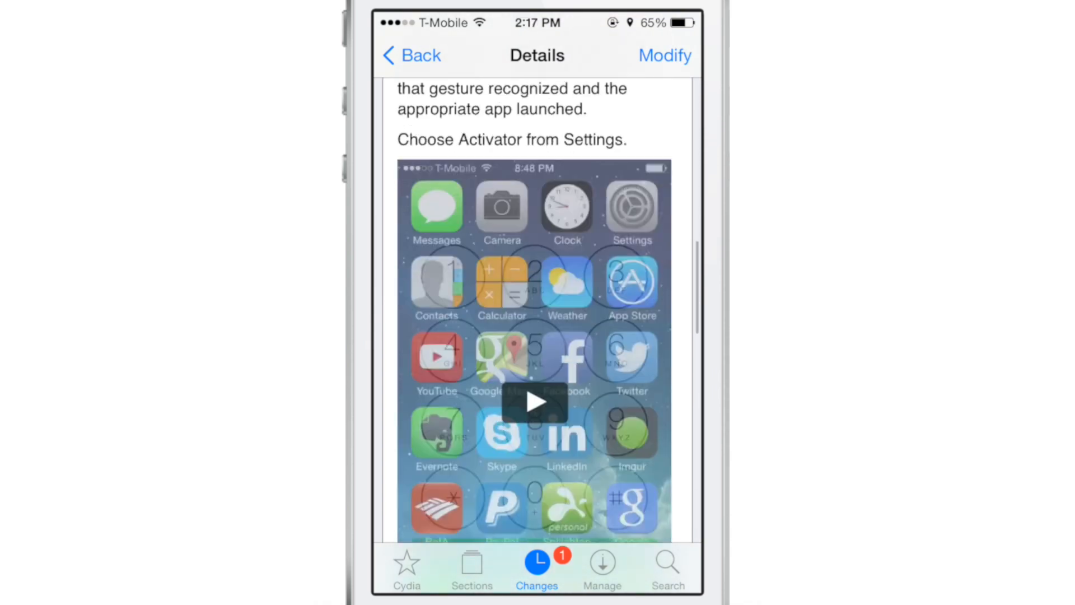
scroll(down, 3)
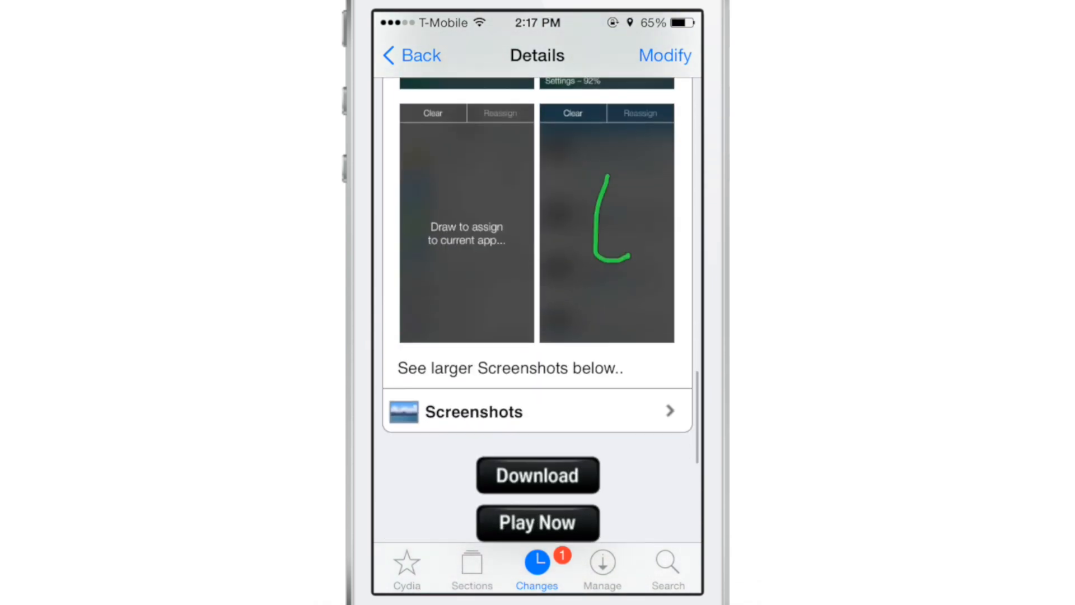